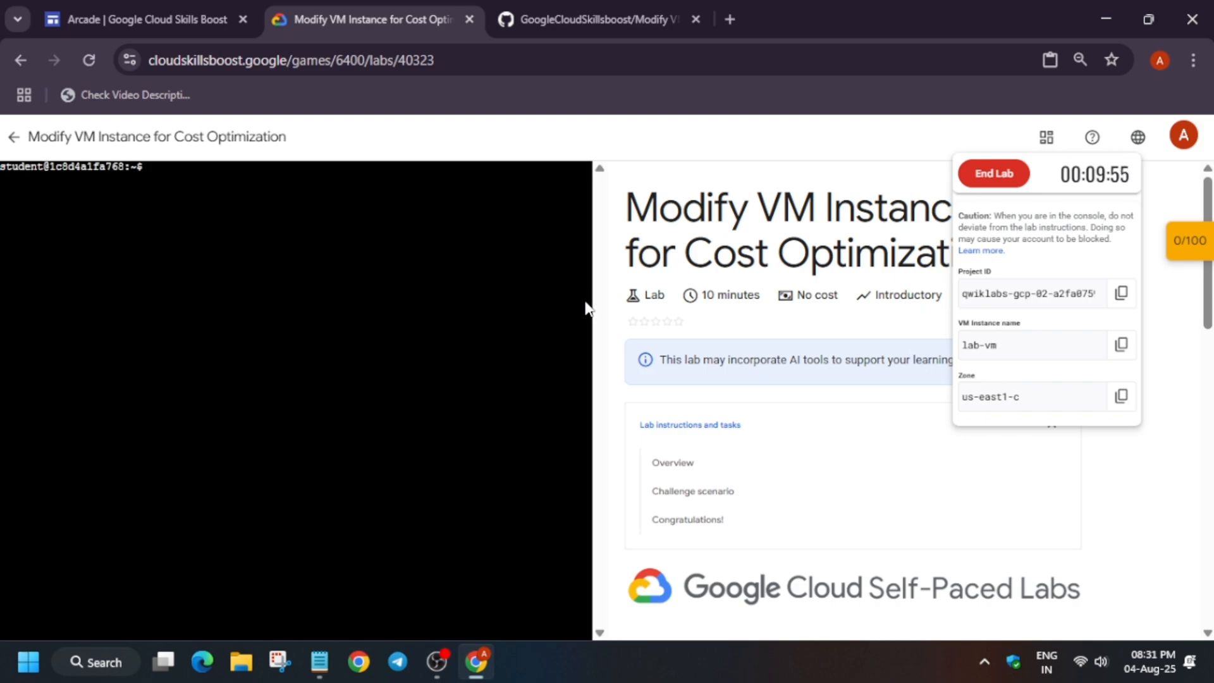
pyautogui.moveTo(587, 304)
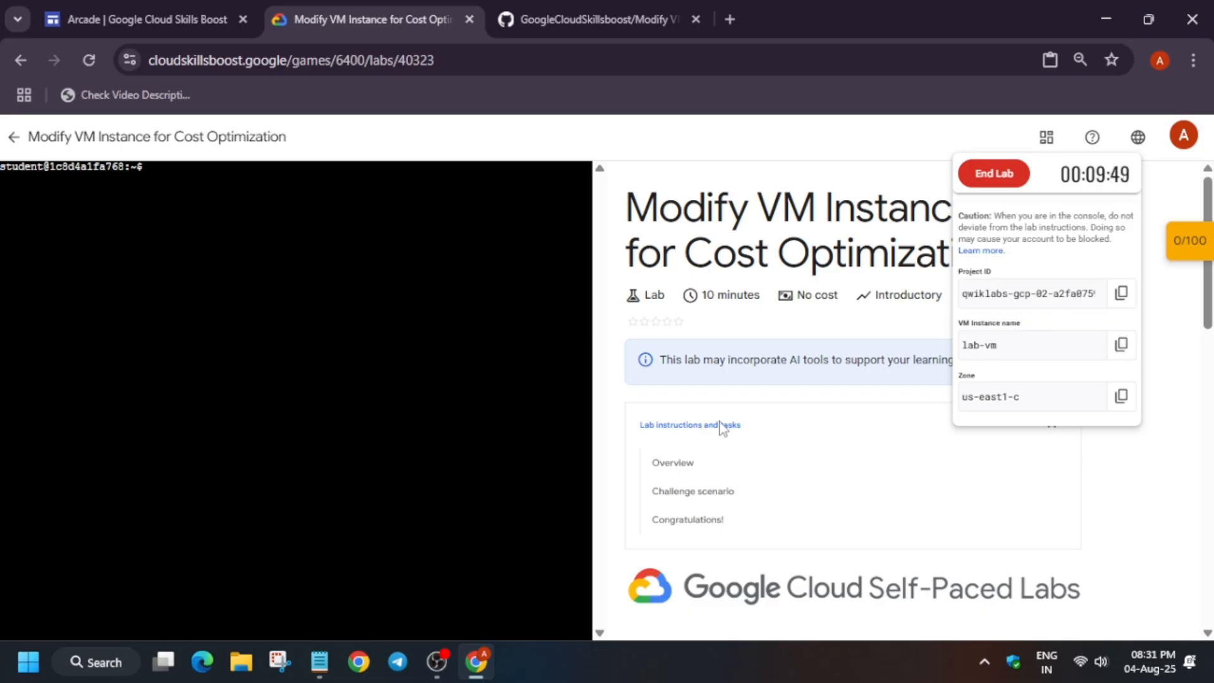
# Read the challenge scenario about moving lab-vm to e2-medium and select the VM name lab-vm
pyautogui.scroll(-3)
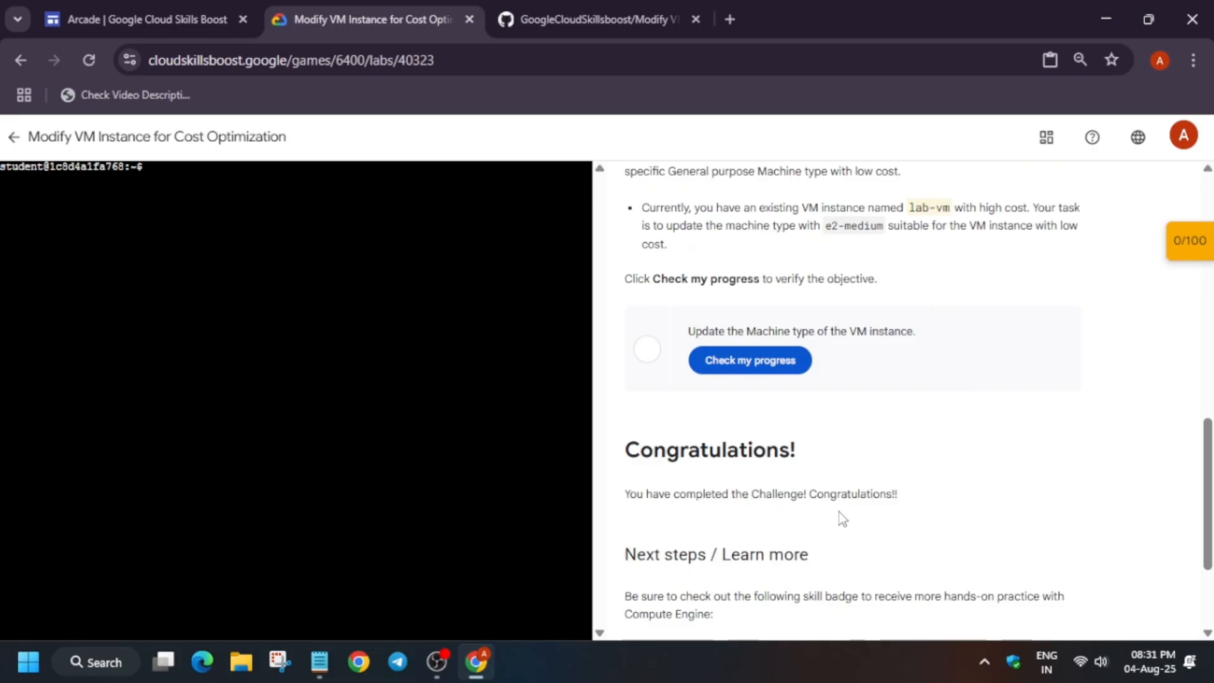
pyautogui.scroll(3)
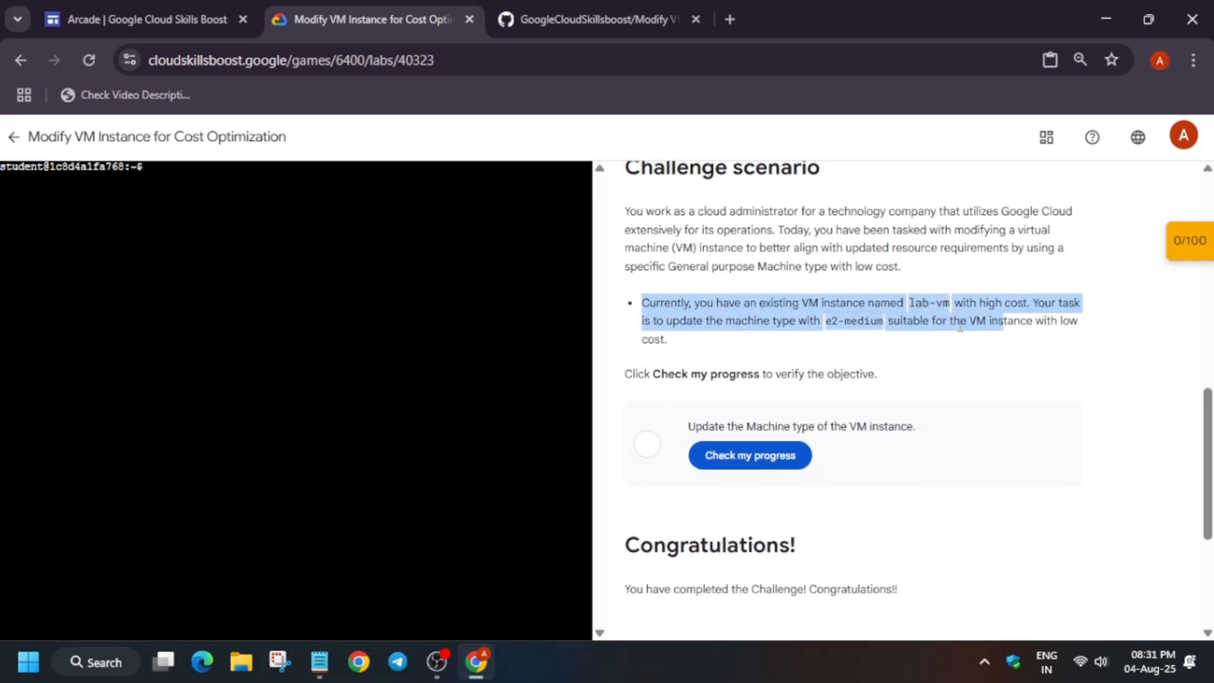
pyautogui.moveTo(976, 319)
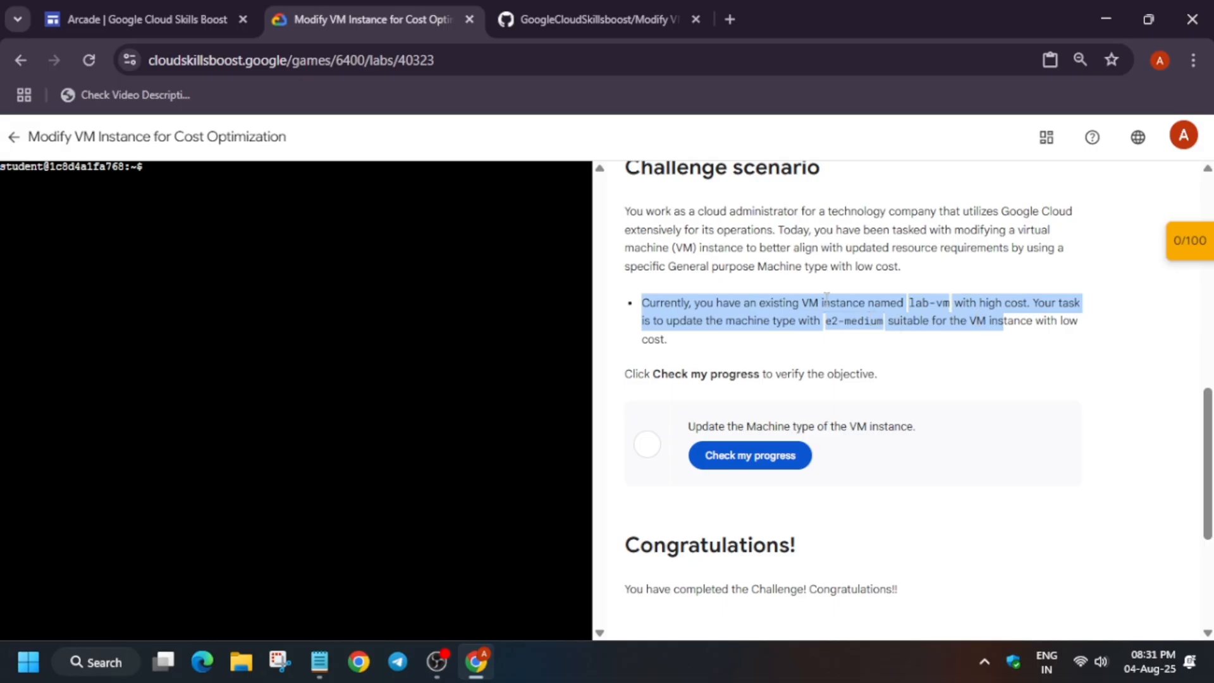
pyautogui.click(800, 273)
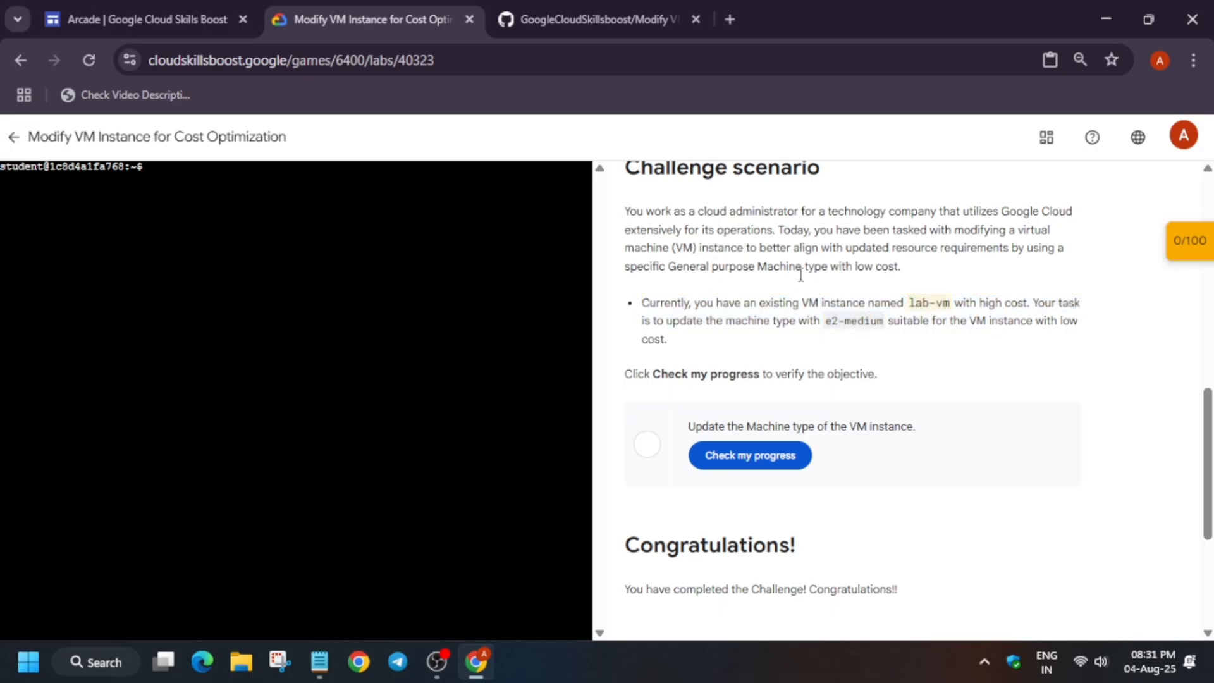
pyautogui.moveTo(912, 284)
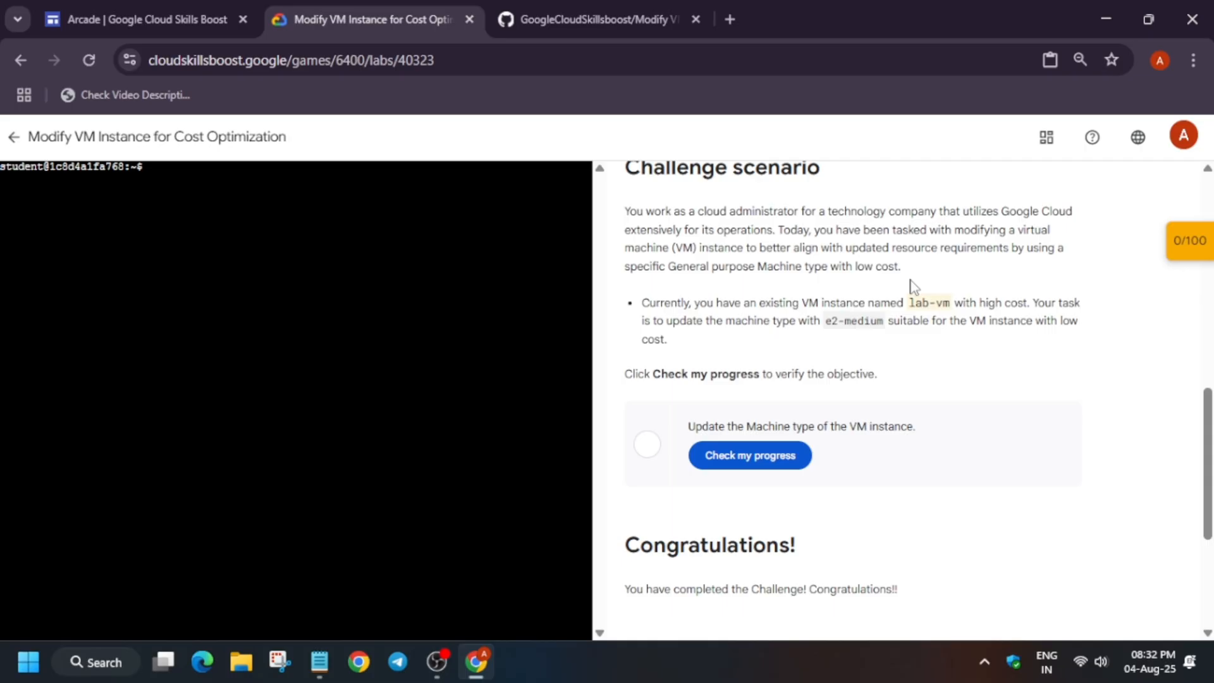
pyautogui.moveTo(852, 288)
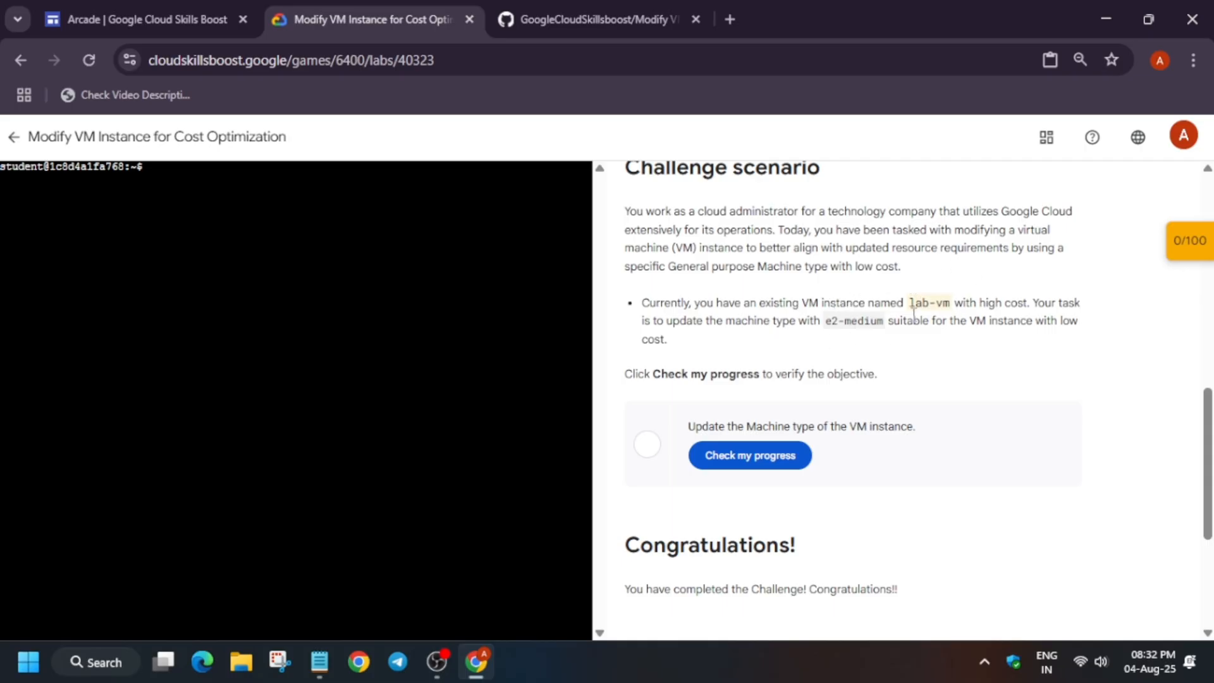
pyautogui.doubleClick(927, 304)
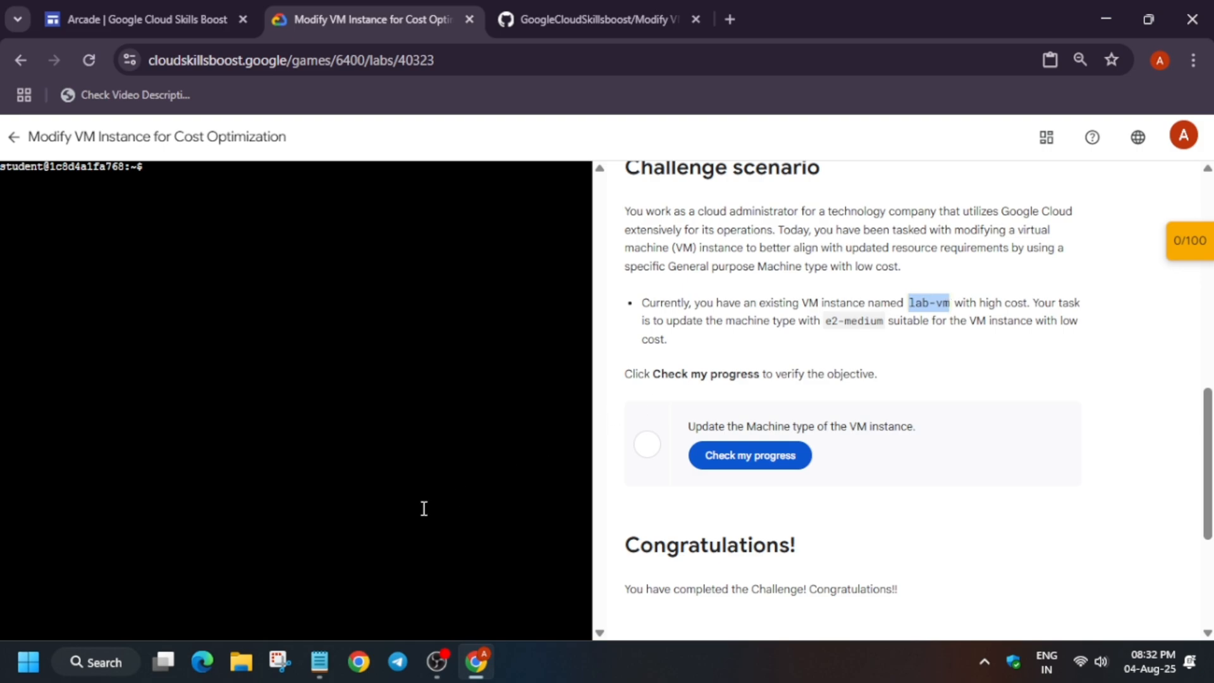
# Check the GitHub lab.md gcloud commands against the lab's lab-vm and bring up the Notepad copy
pyautogui.click(598, 19)
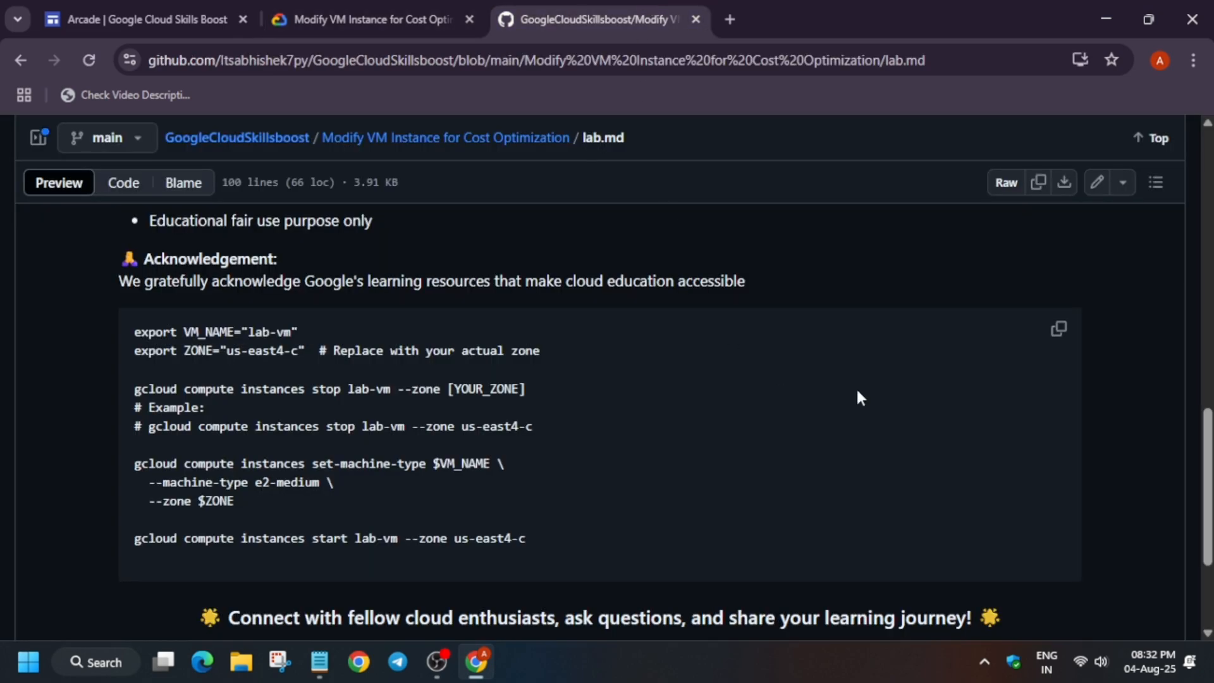
pyautogui.click(316, 662)
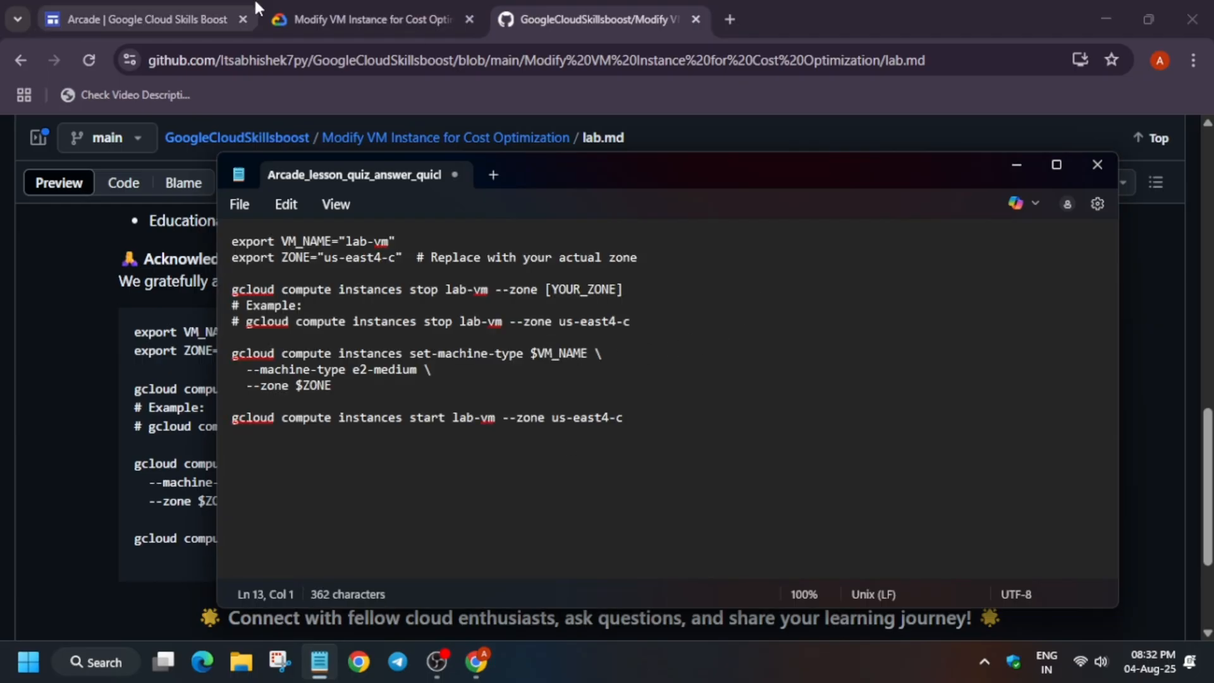
pyautogui.click(372, 21)
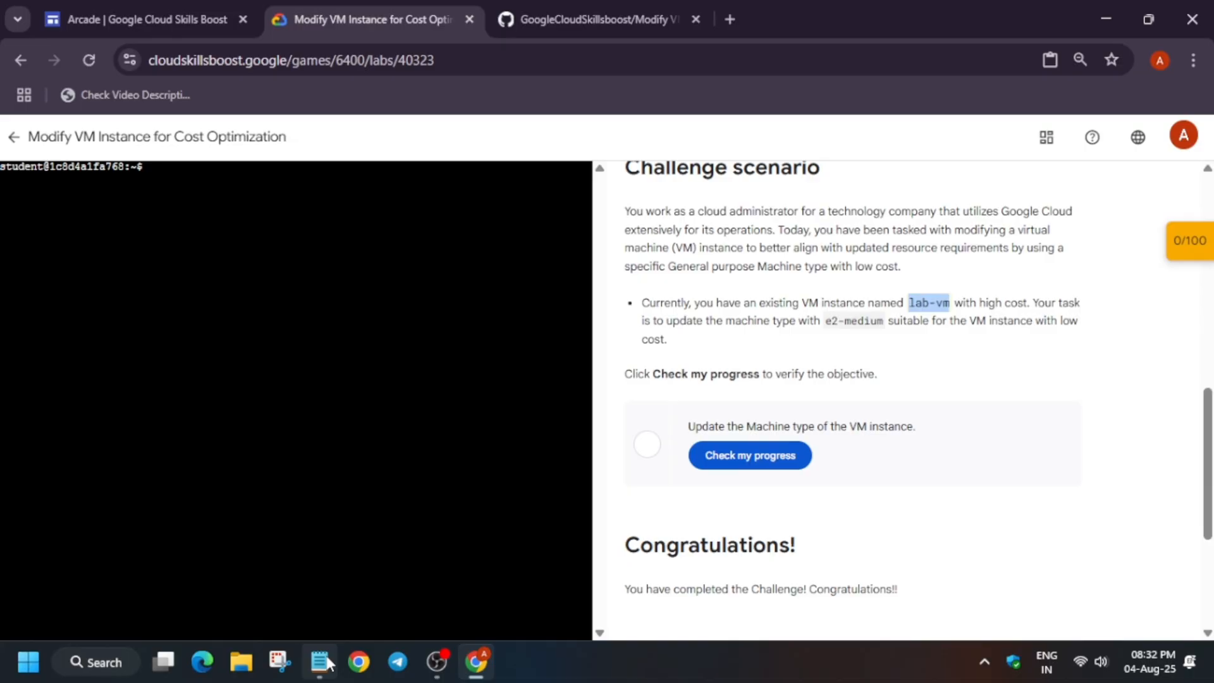
pyautogui.click(319, 662)
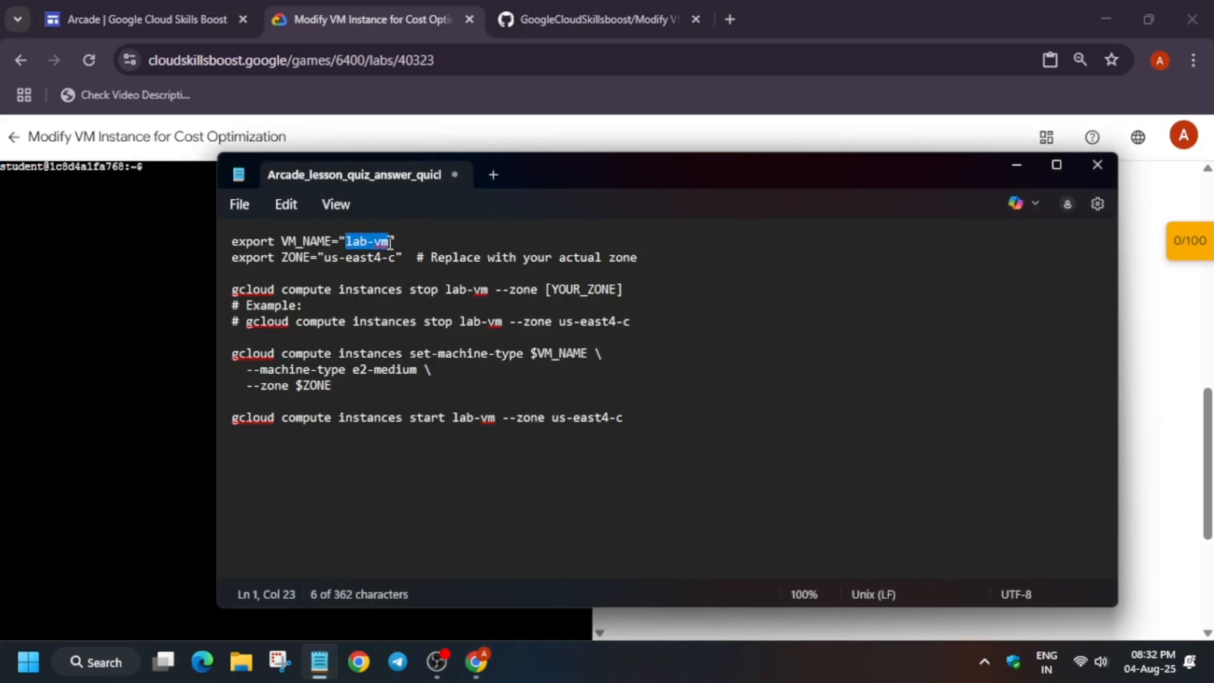
# Copy the lab's zone us-east1-c from the details panel and return to the Notepad commands
pyautogui.click(739, 330)
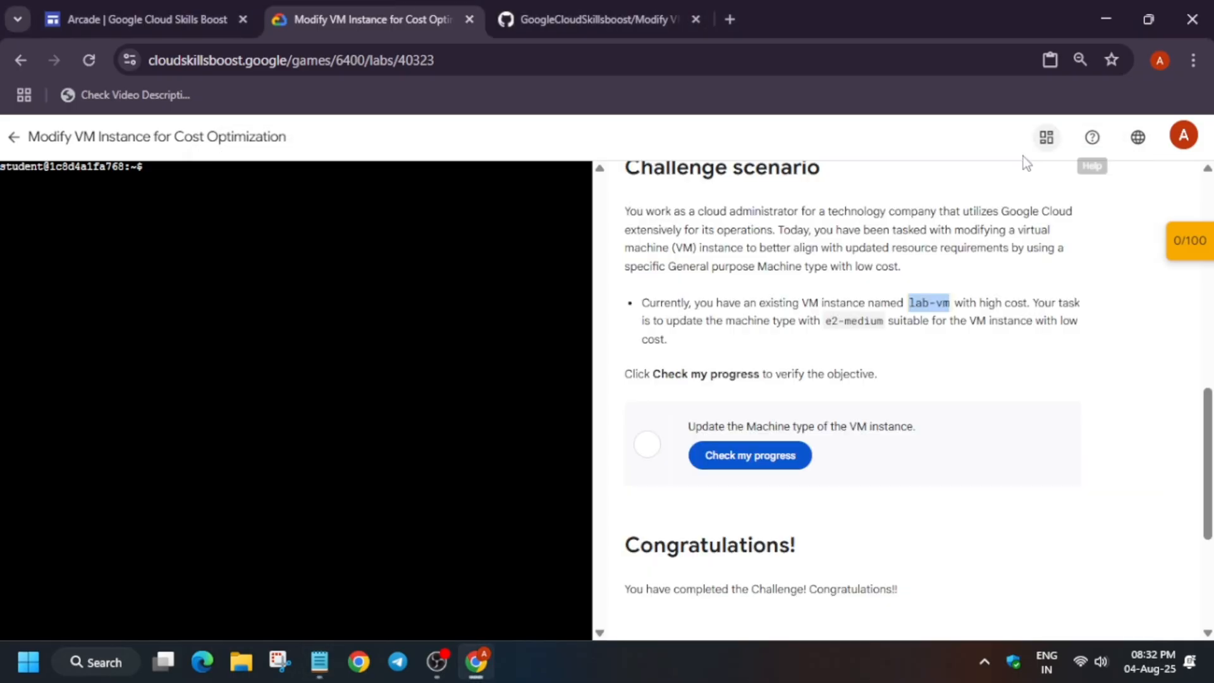
pyautogui.click(1108, 396)
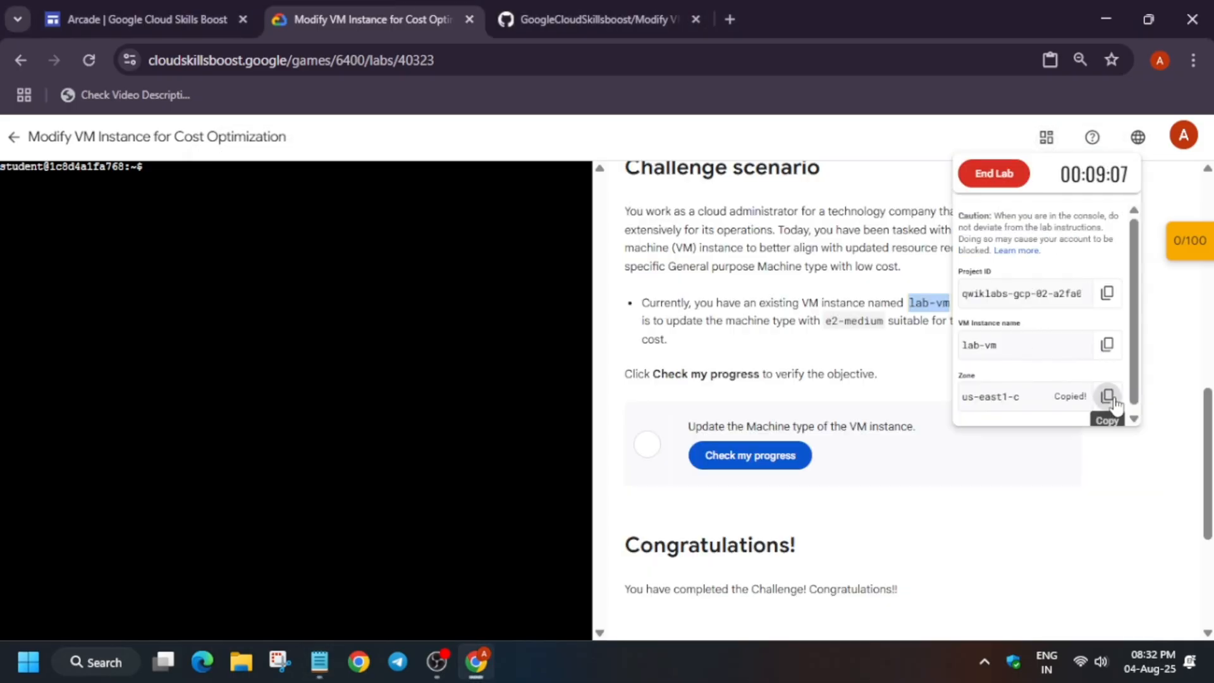
pyautogui.click(1047, 137)
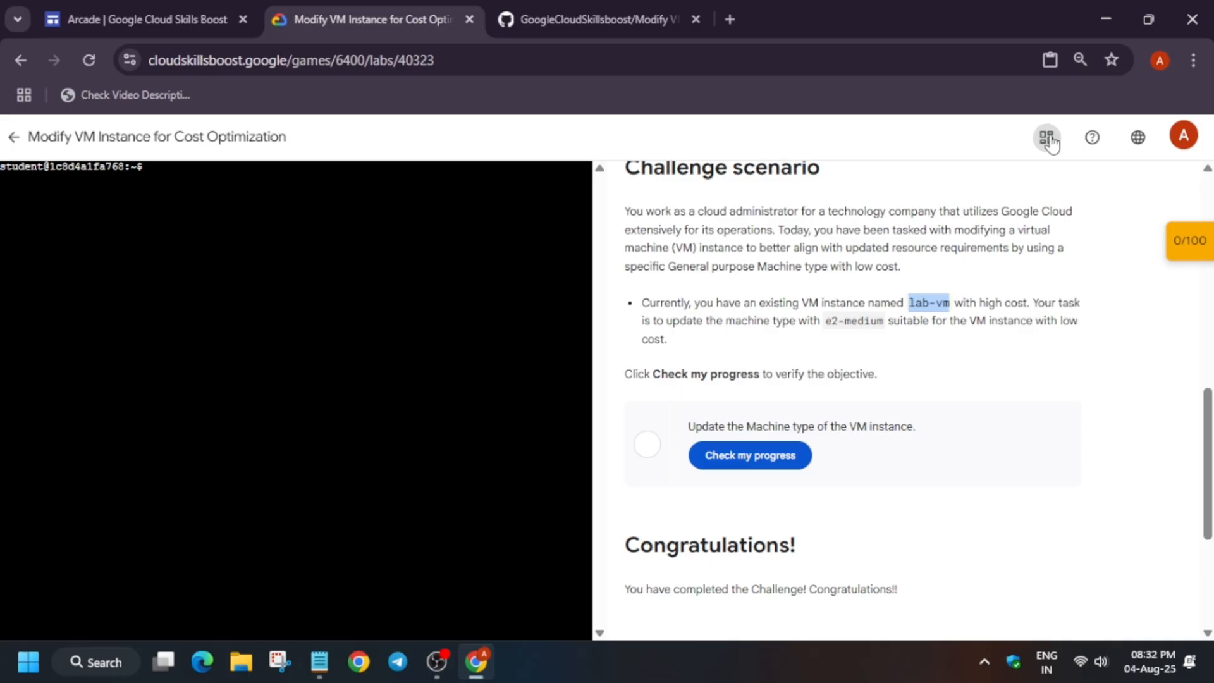
pyautogui.click(319, 661)
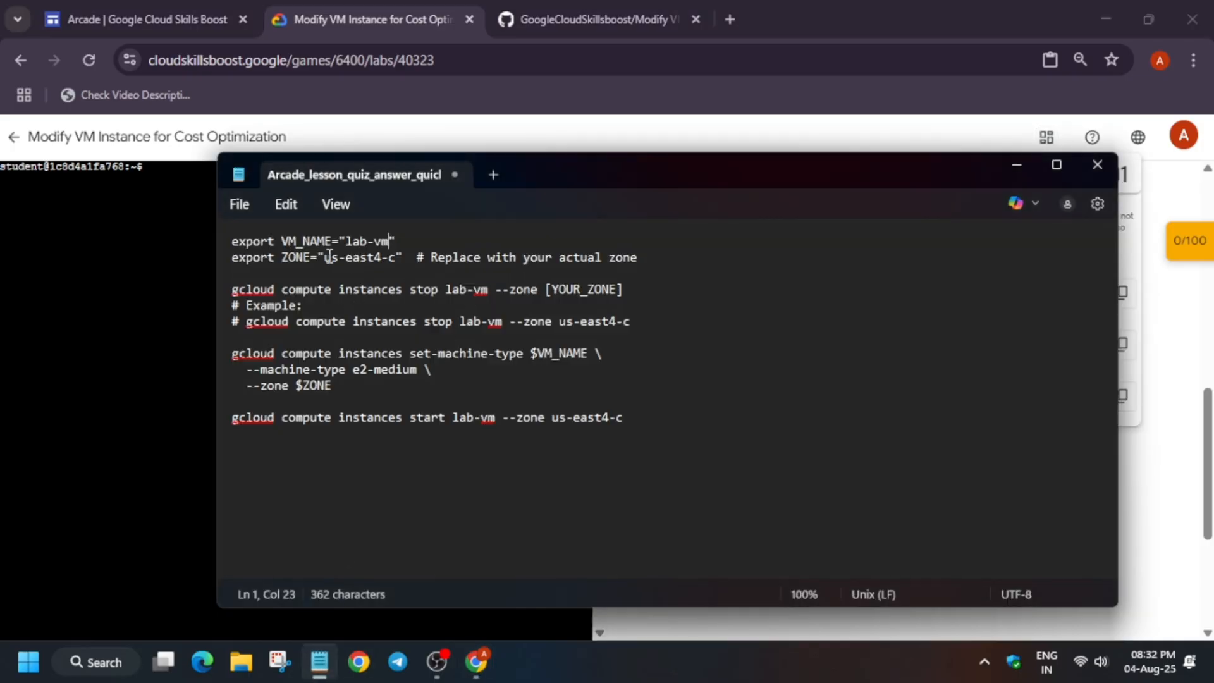
# Replace us-east4-c with us-east1-c in the ZONE line and stop command, then copy the export lines
pyautogui.moveTo(324, 256); pyautogui.dragTo(396, 256)
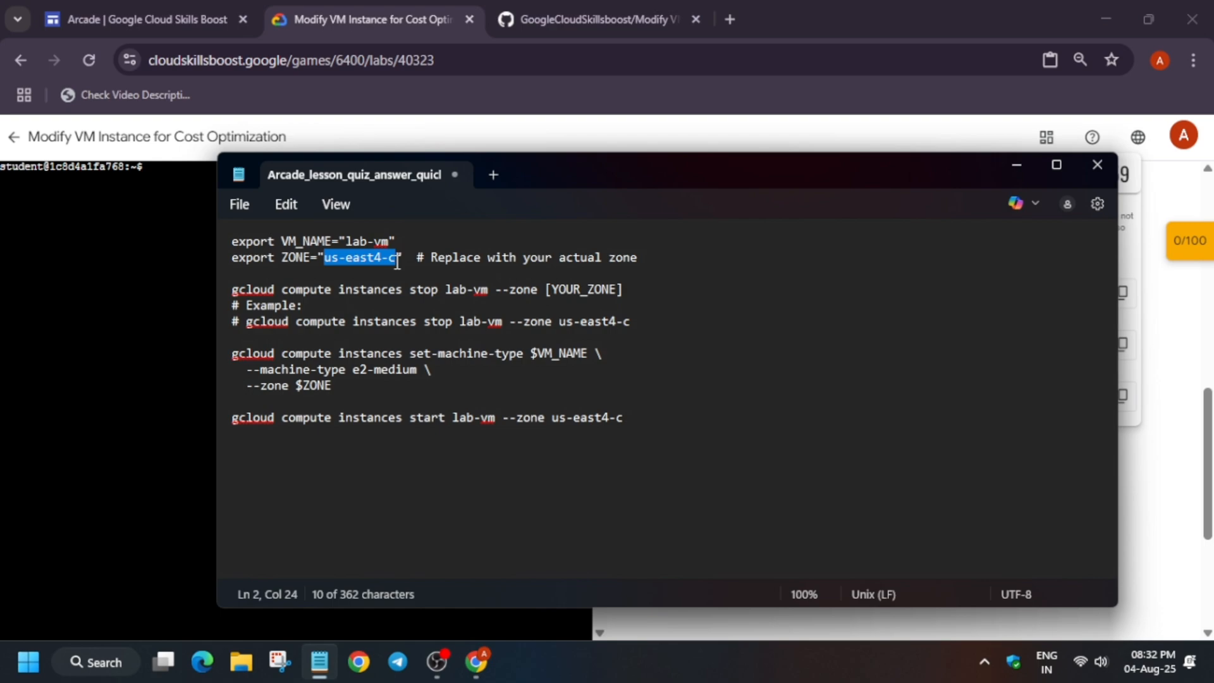
pyautogui.write('us-east1-c')
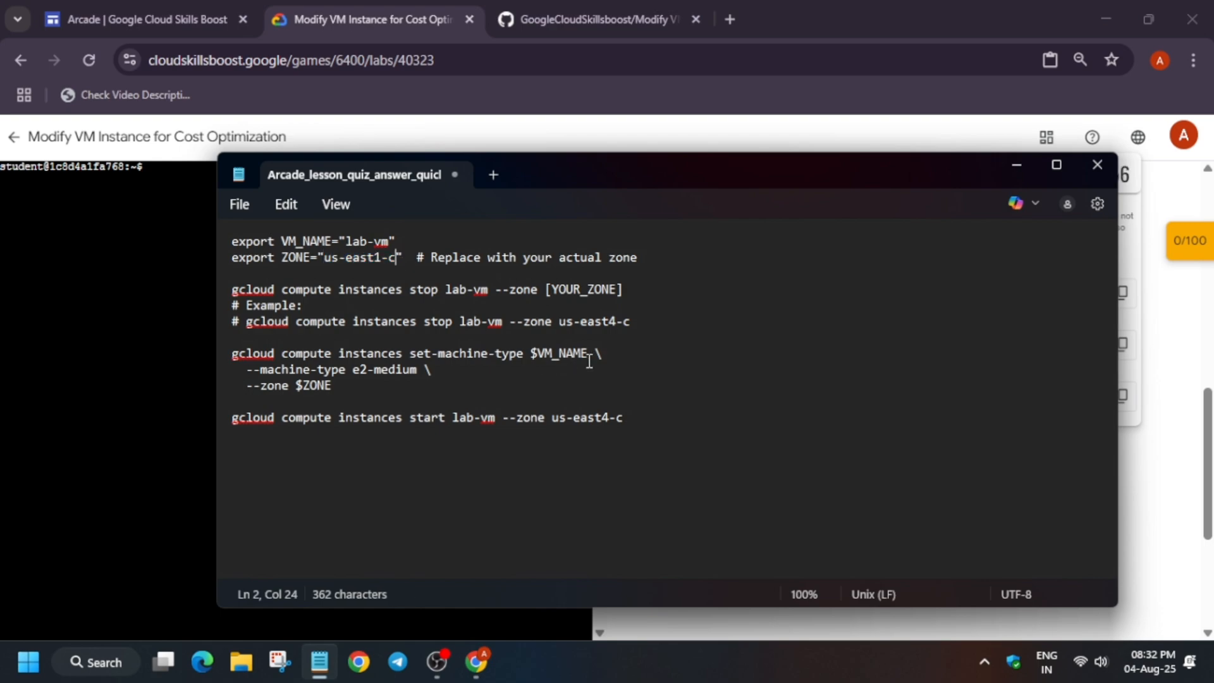
pyautogui.doubleClick(586, 321)
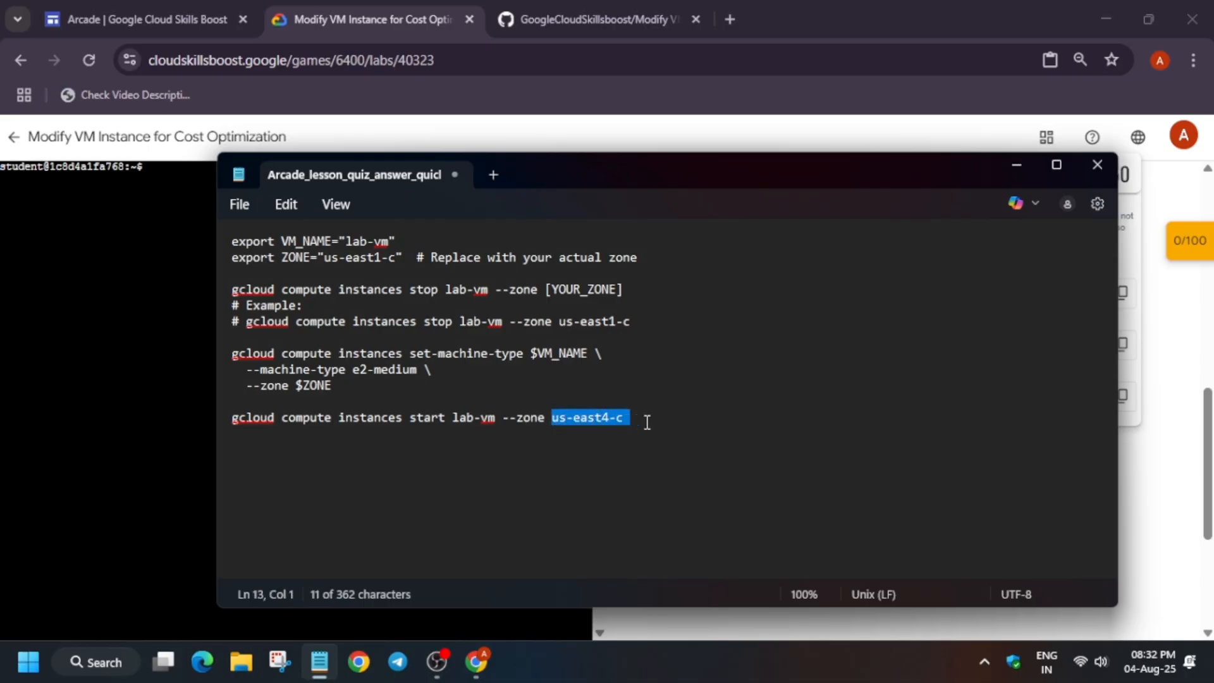
pyautogui.write('us-east1-c')
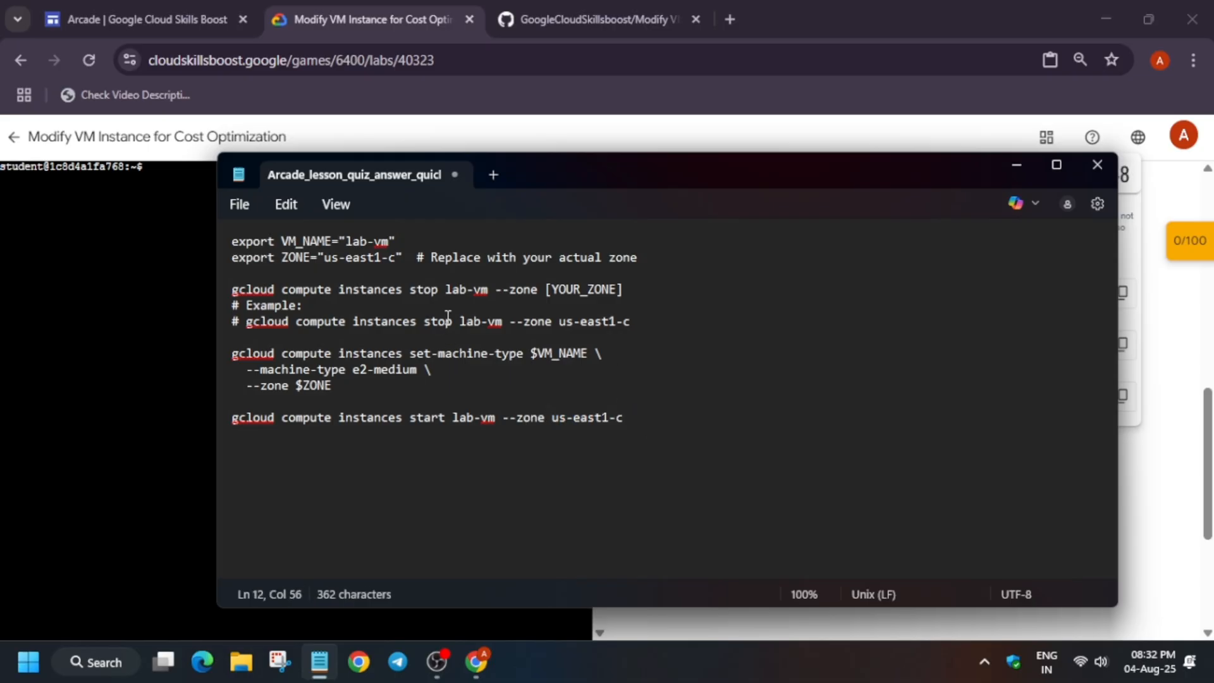
pyautogui.moveTo(231, 240); pyautogui.dragTo(409, 256)
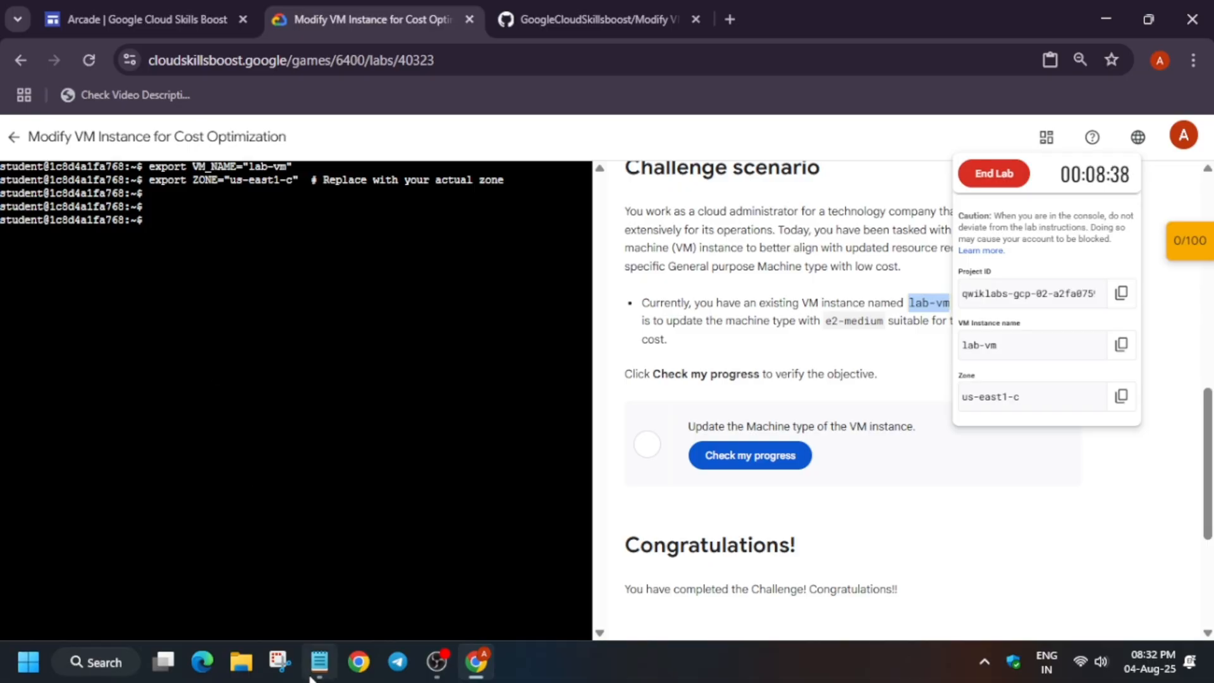
# Stop lab-vm in zone us-east1-c with the gcloud instances stop command from Notepad
pyautogui.click(320, 663)
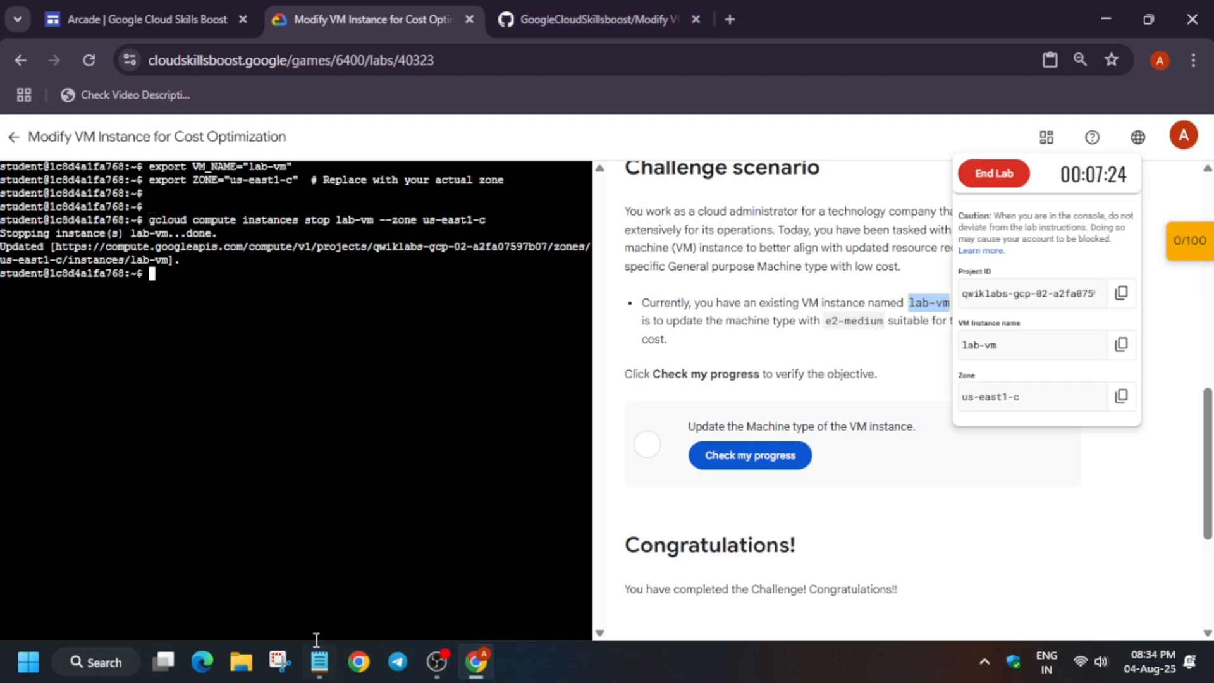
# Run the set-machine-type command changing lab-vm to e2-medium in us-east1-c
pyautogui.click(319, 661)
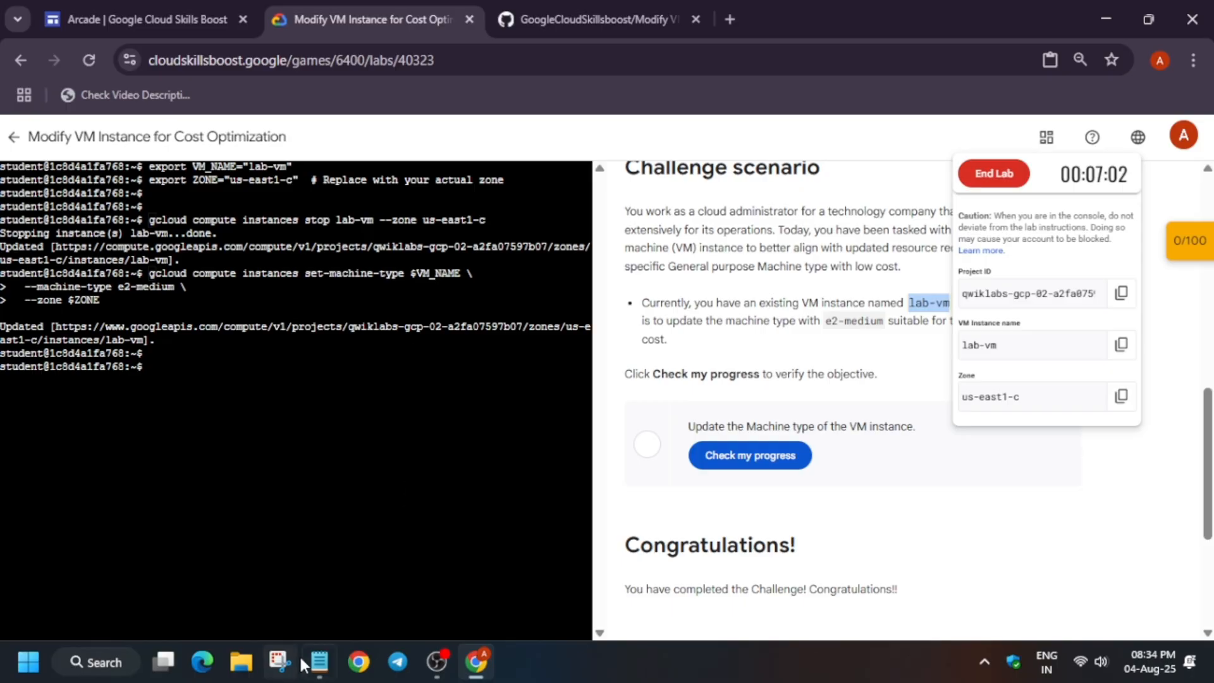
pyautogui.click(317, 661)
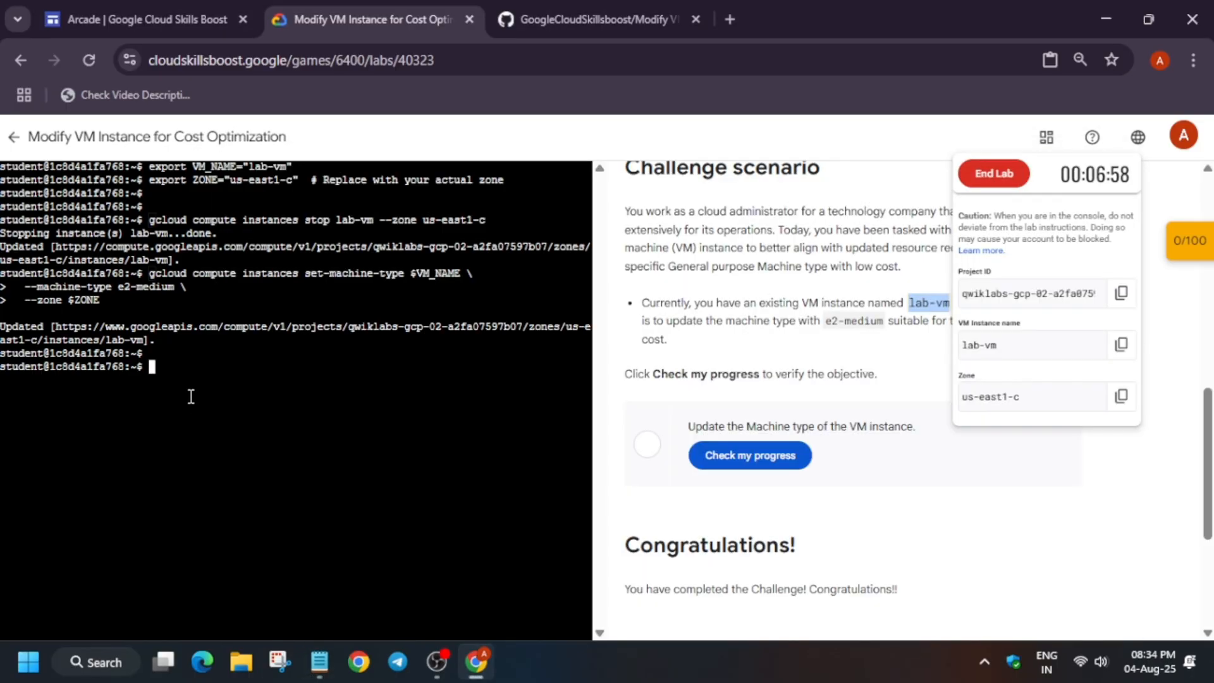
# Start lab-vm again with 'gcloud compute instances start lab-vm --zone us-east1-c'
pyautogui.write('gcloud compute instances start lab-vm --zone us-east1-c')
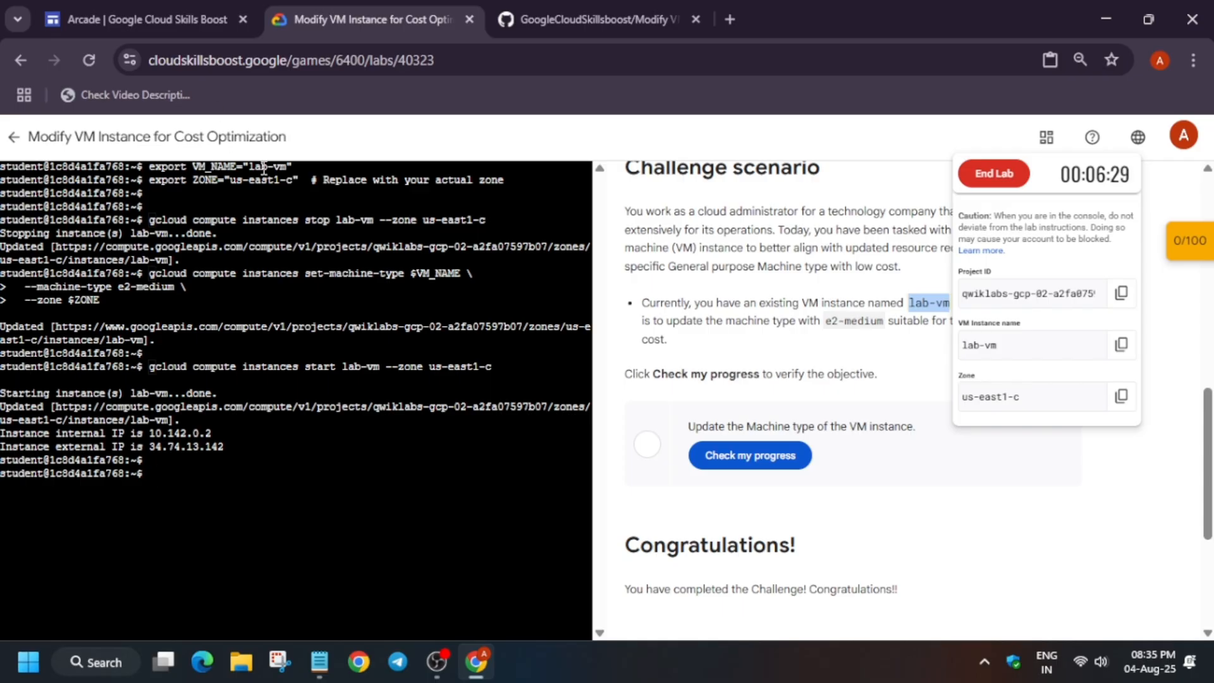
# Check progress on the machine-type update task until it shows Assessment Completed
pyautogui.click(751, 456)
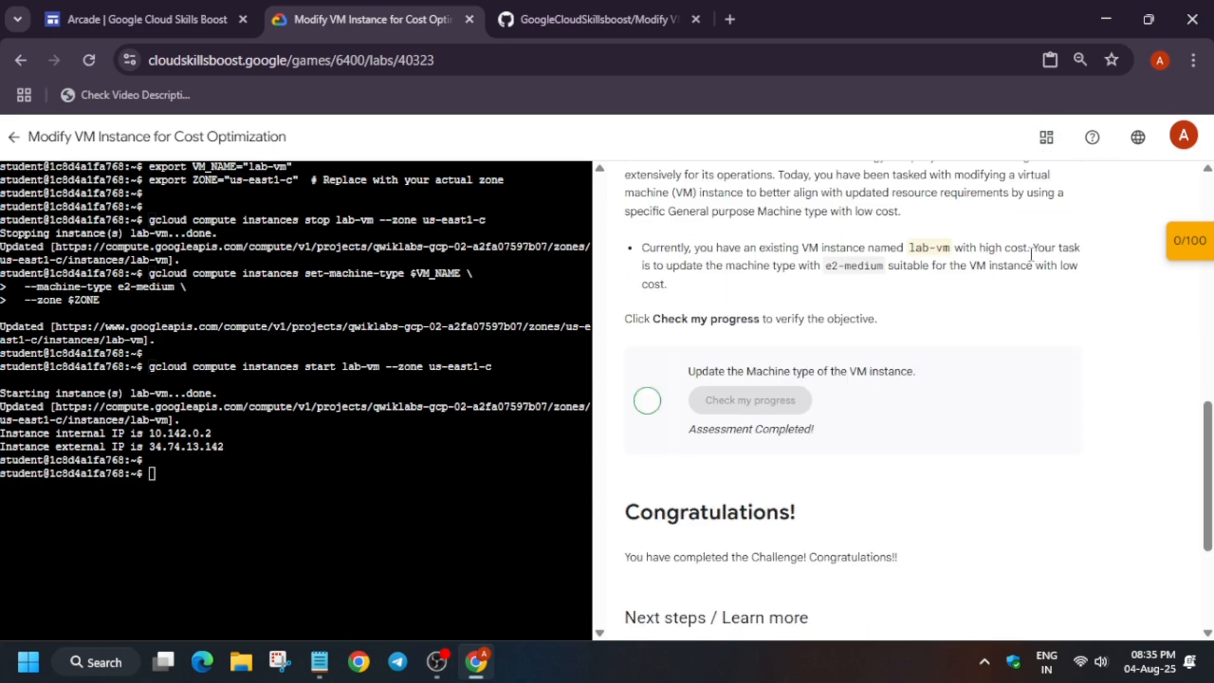
pyautogui.click(1191, 240)
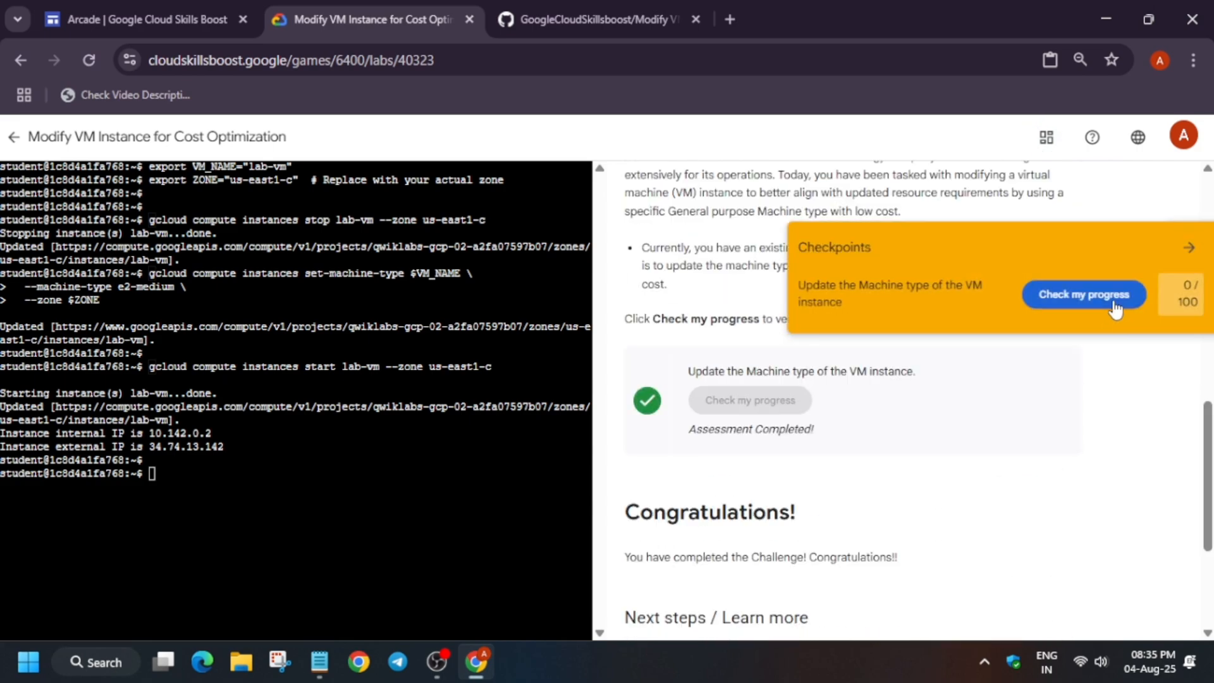